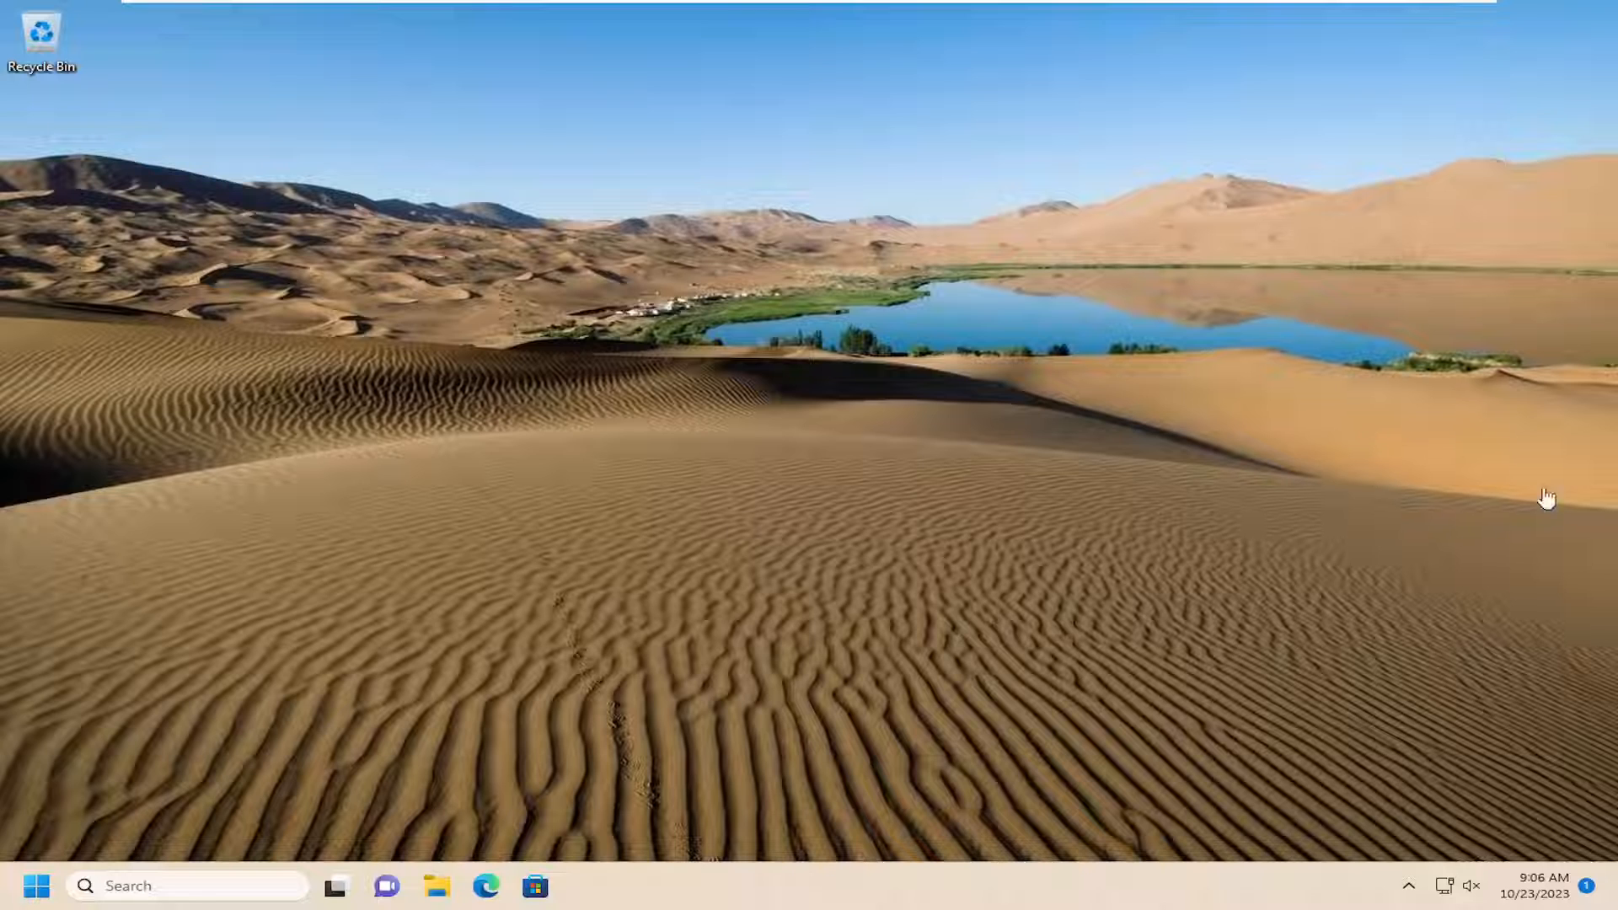
Search 'settings' from the taskbar and launch the Settings app on its Home page
text(settings)
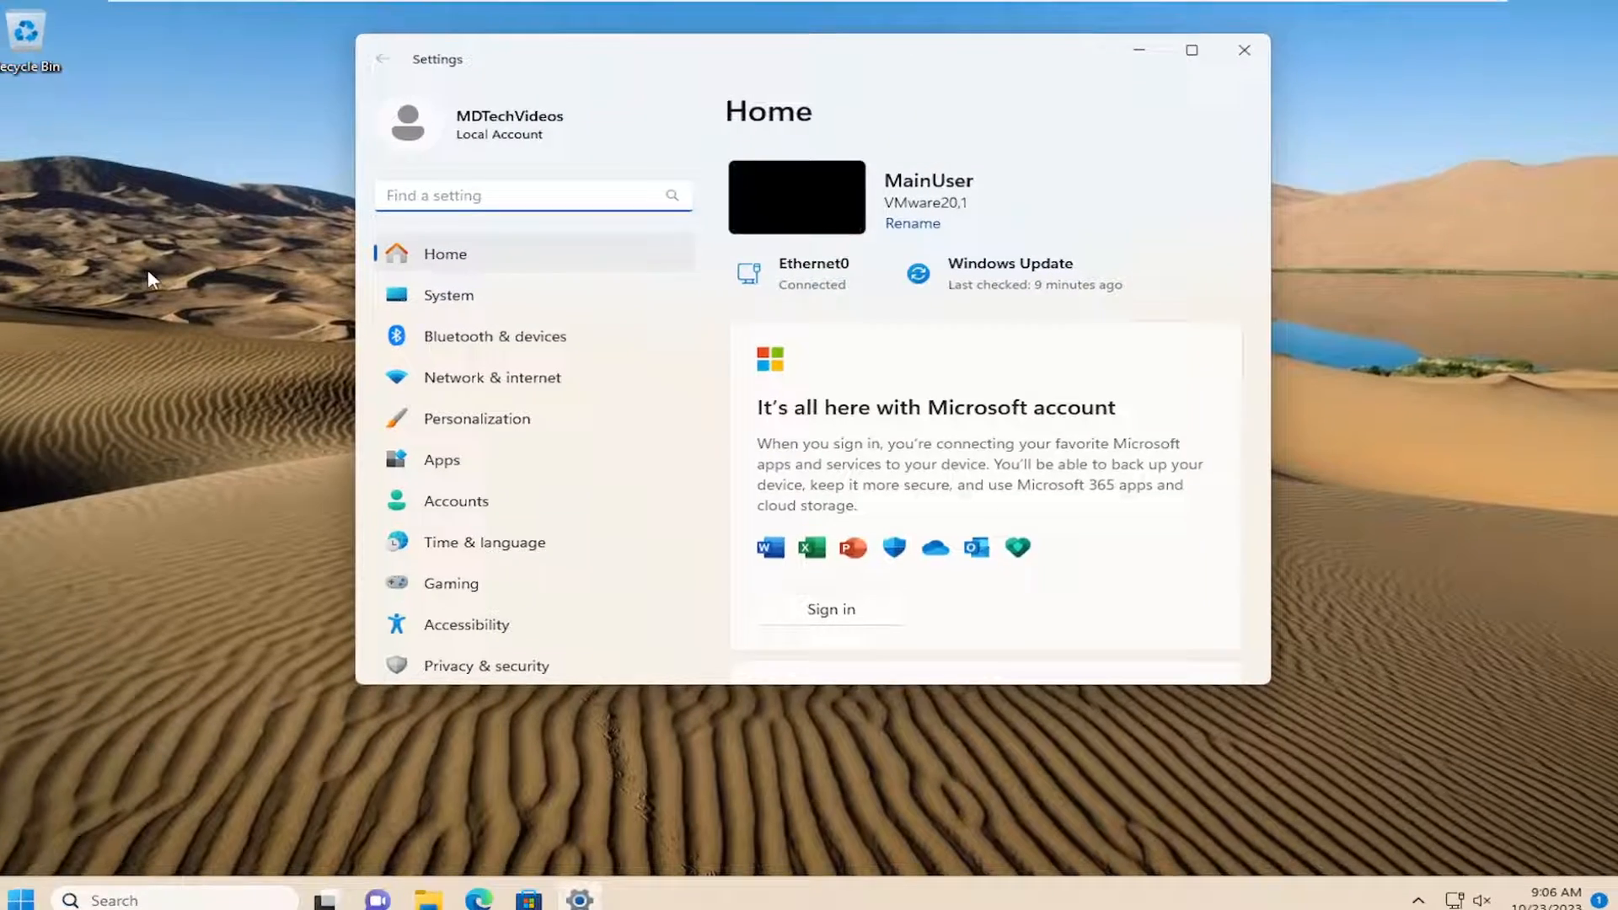
Go to Accounts and bring the account settings list (Your info, Sign-in options, Family) into view
click(455, 500)
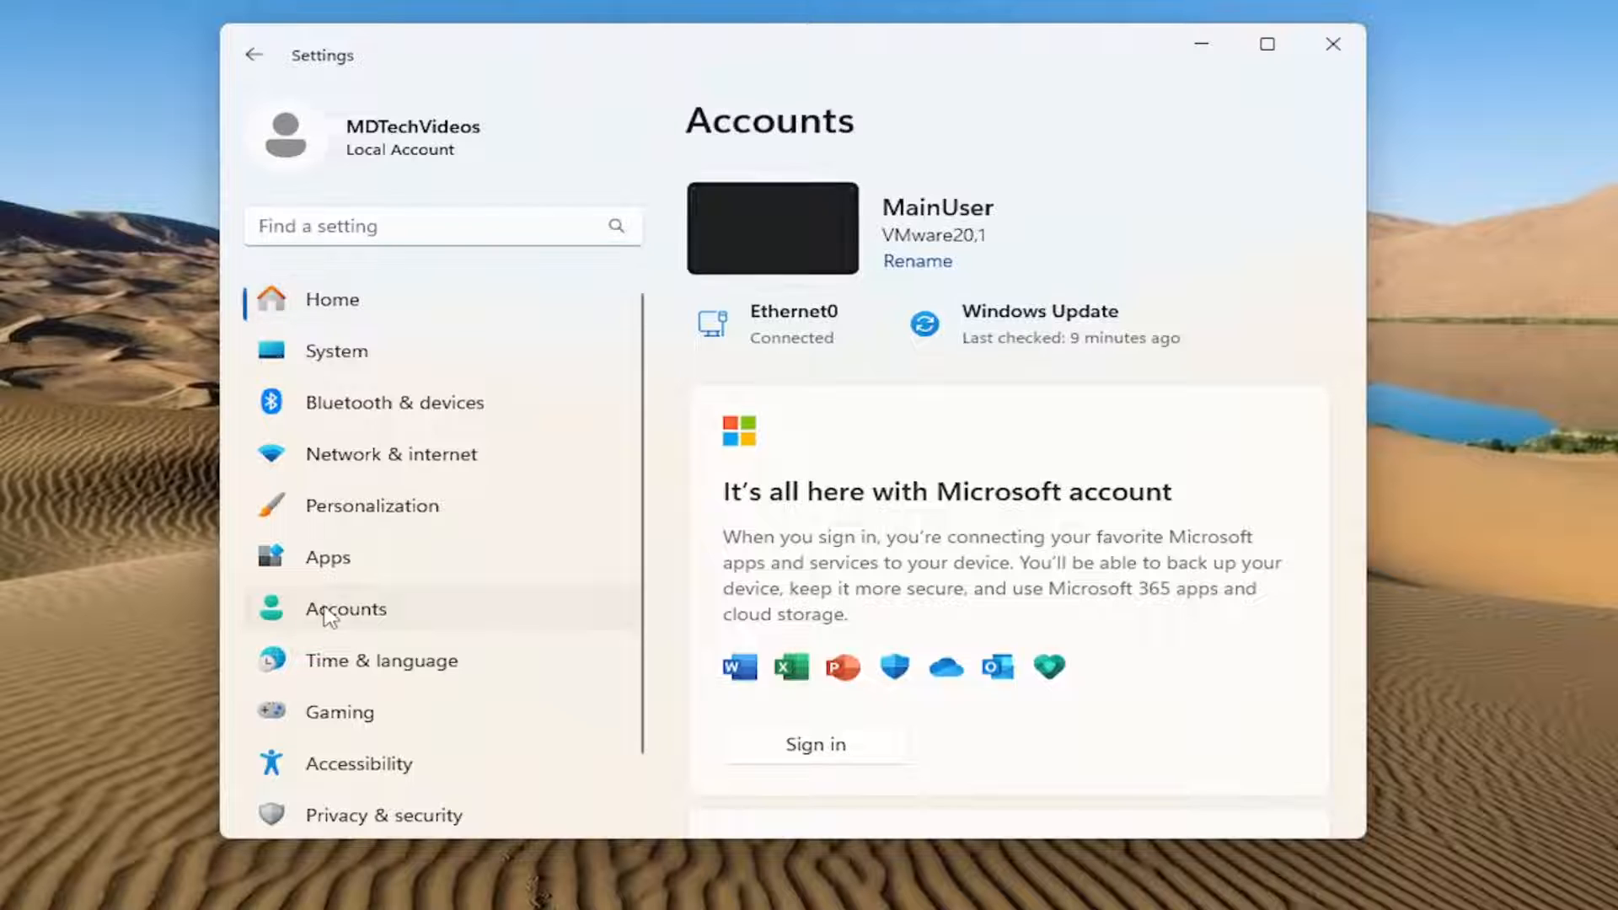
scroll(down, 3)
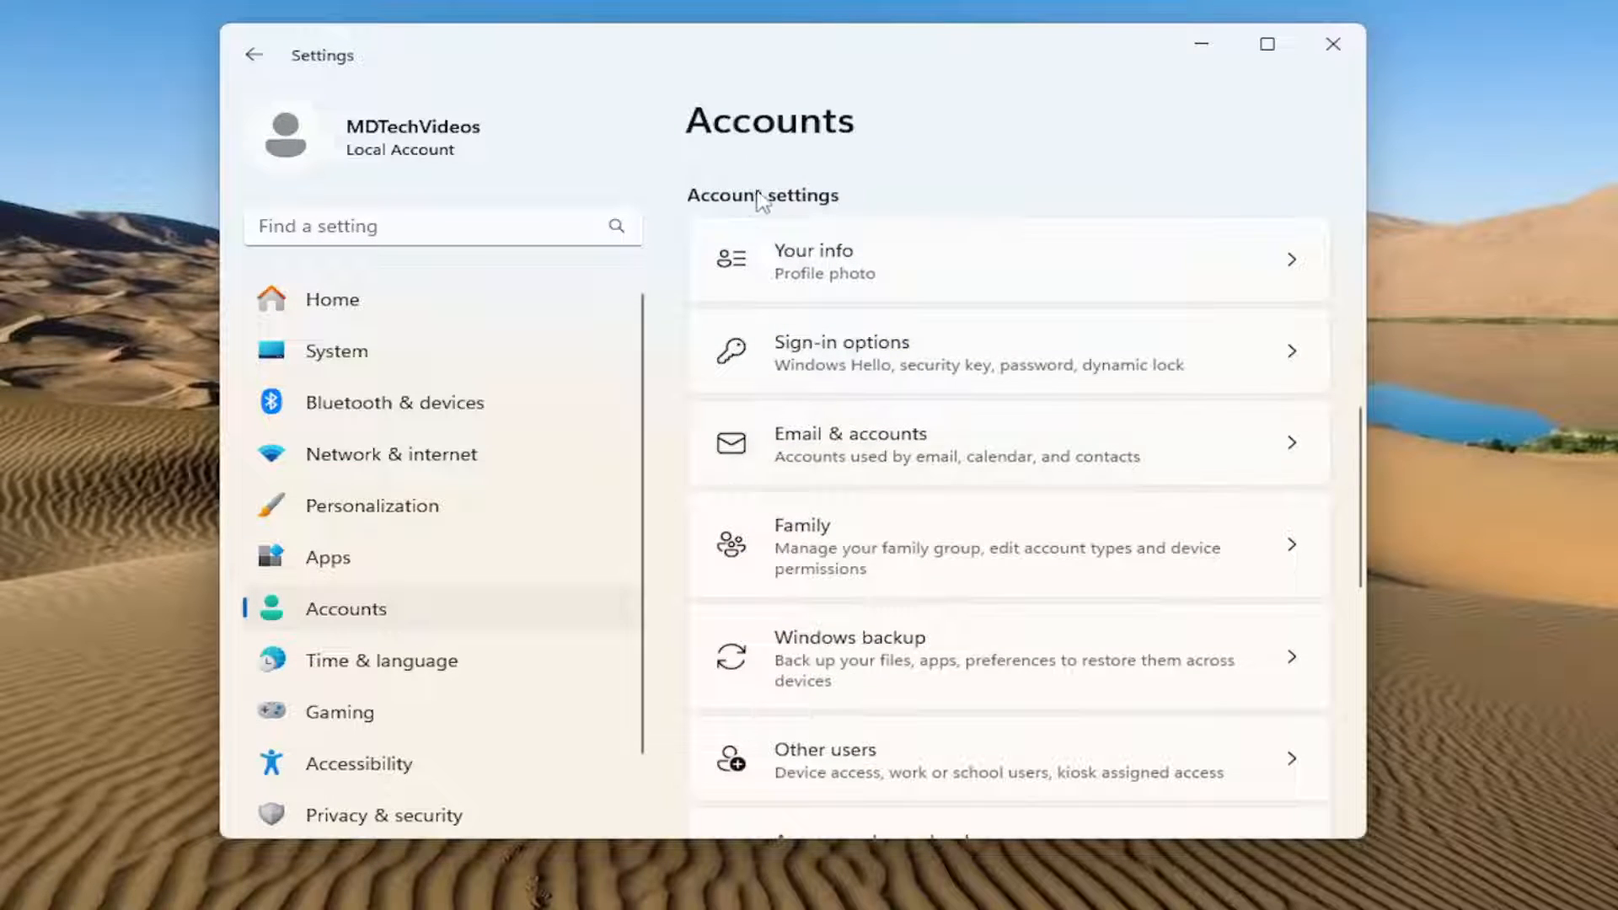
mouse_move(836, 670)
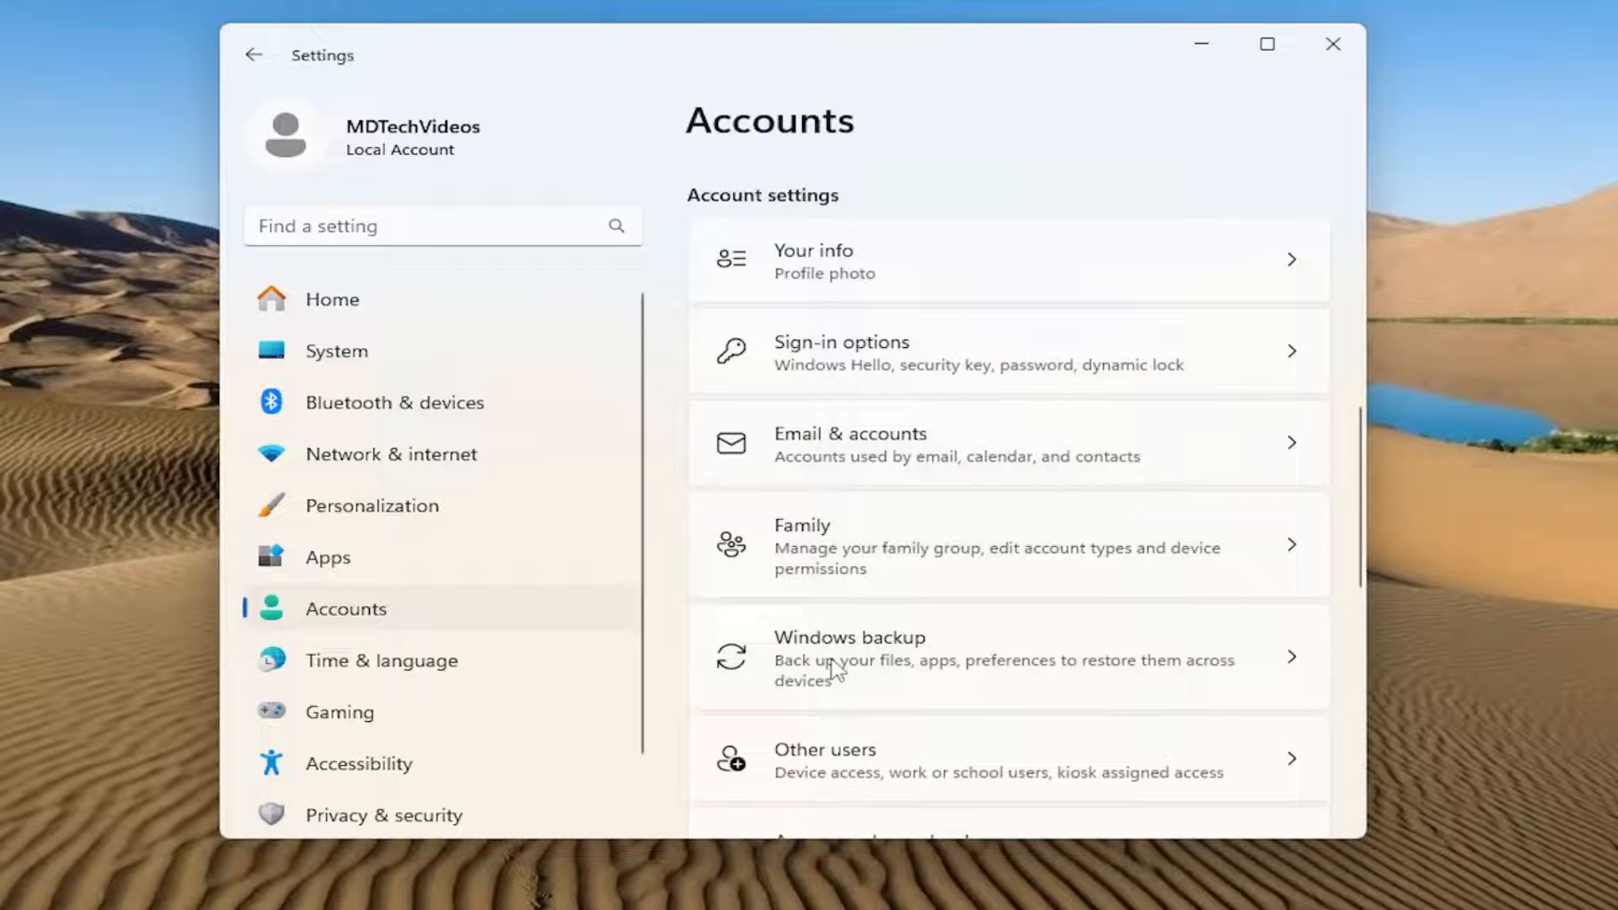
Go to Windows backup and expand Remember my preferences to show its sync categories
click(846, 658)
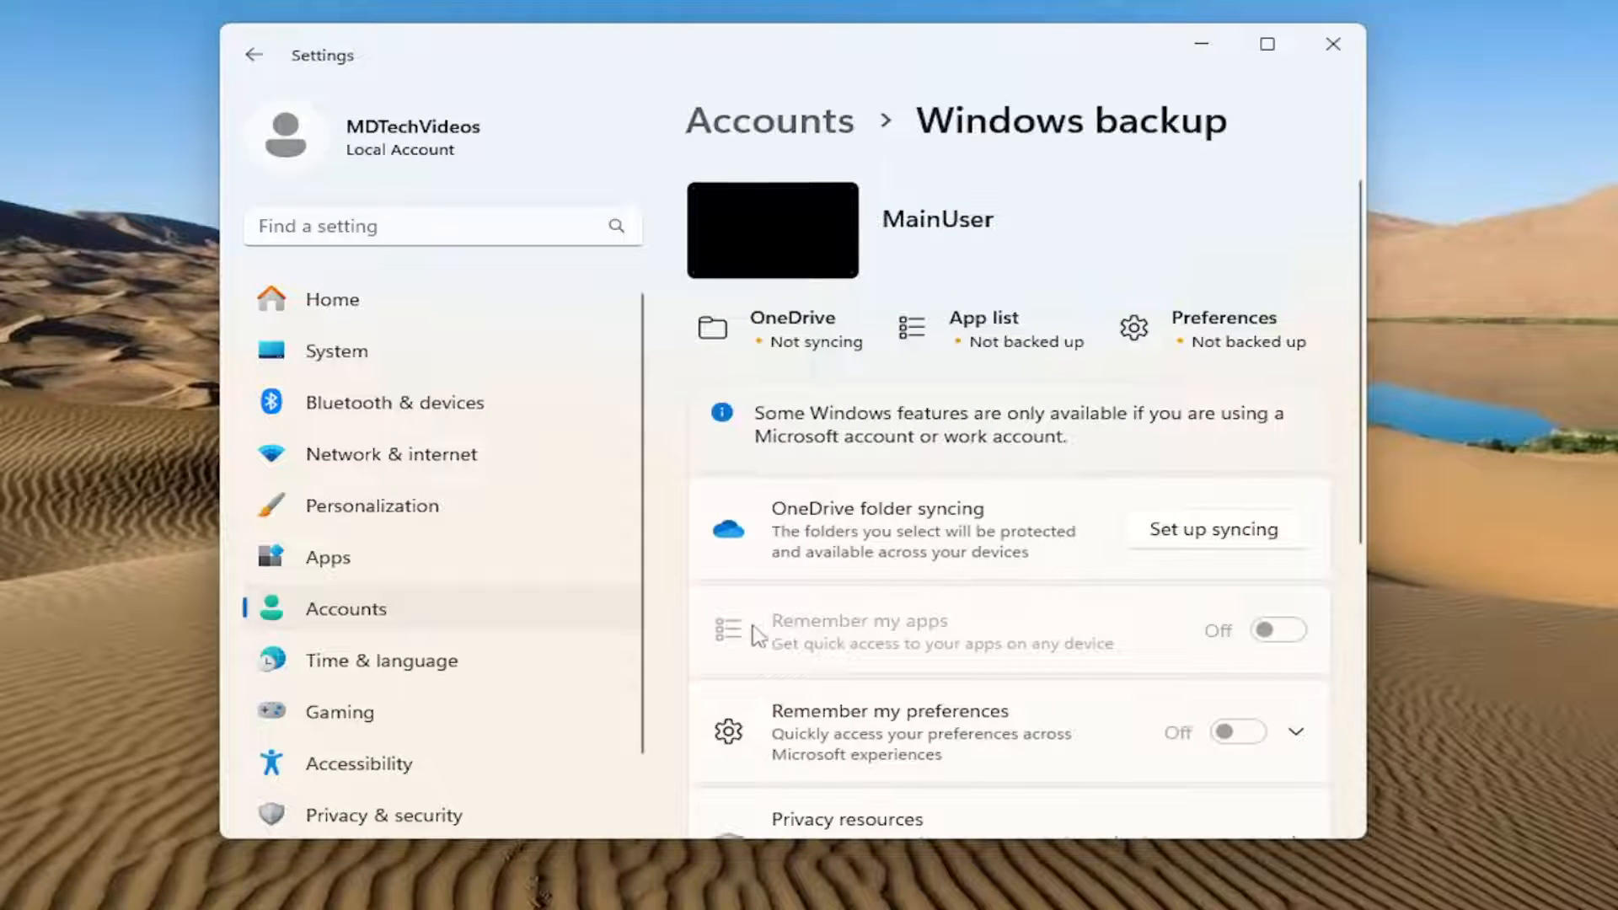
click(1296, 730)
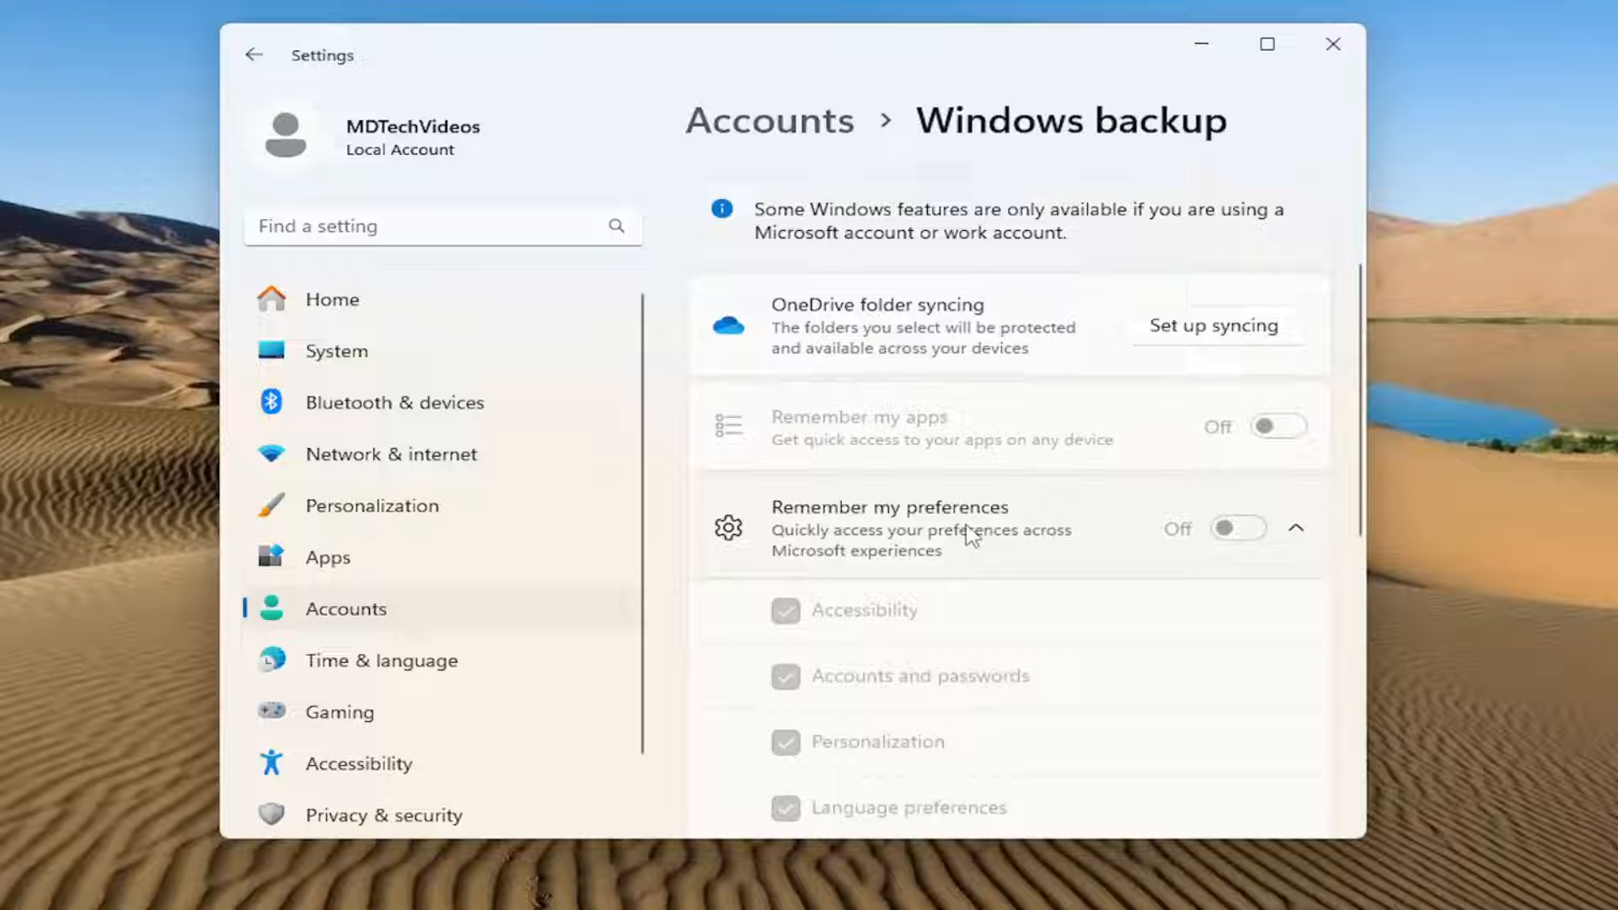
scroll(down, 3)
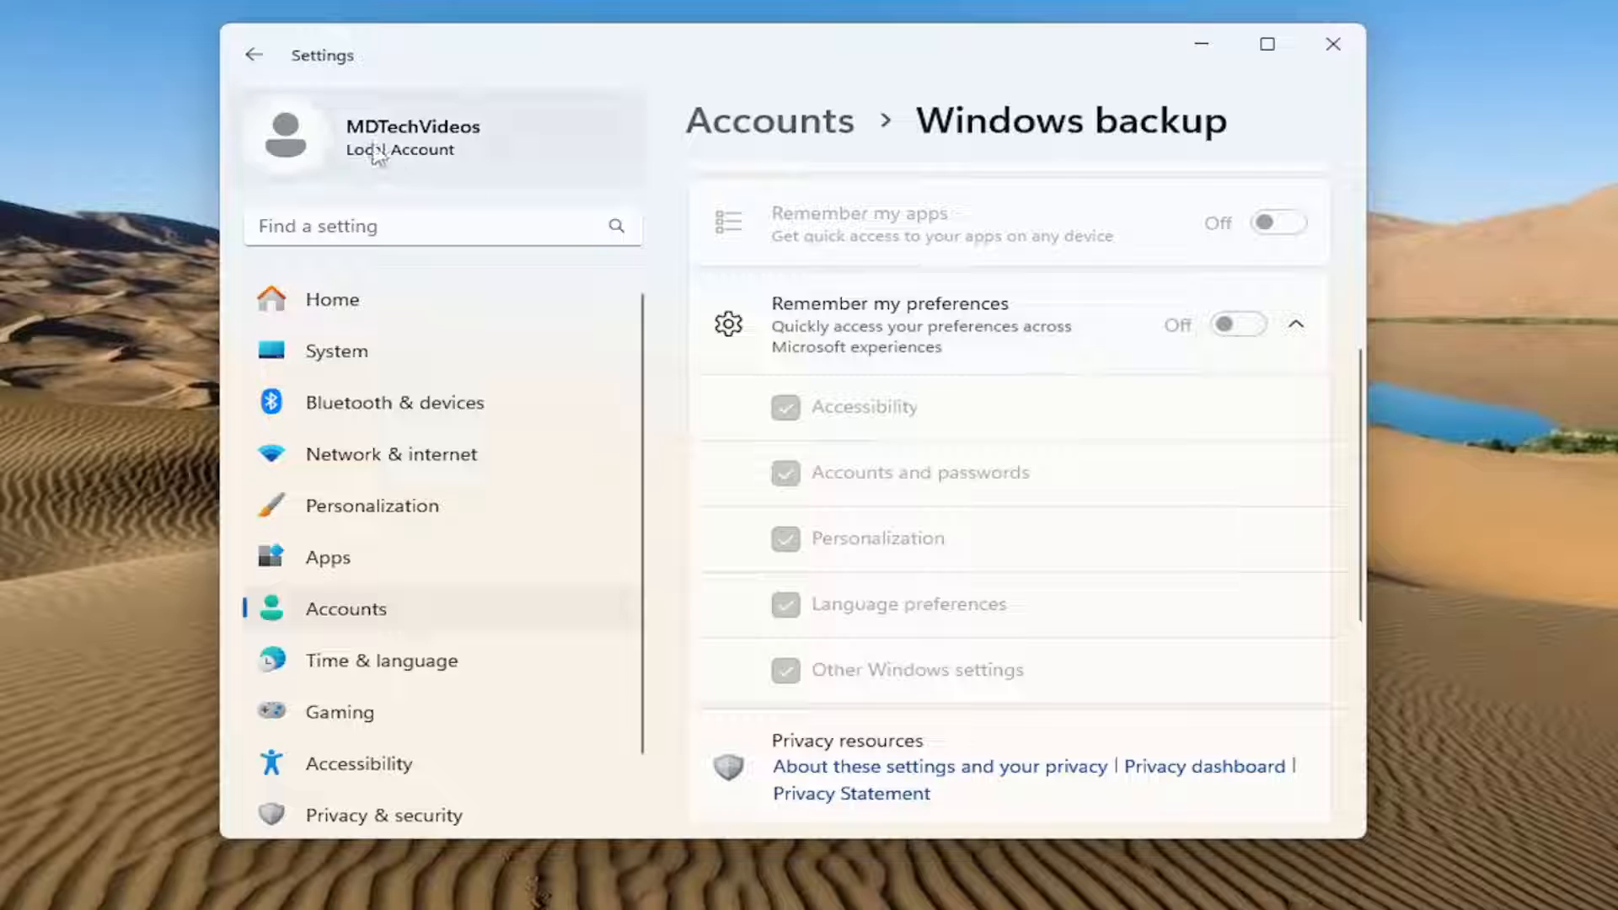
mouse_move(1326, 501)
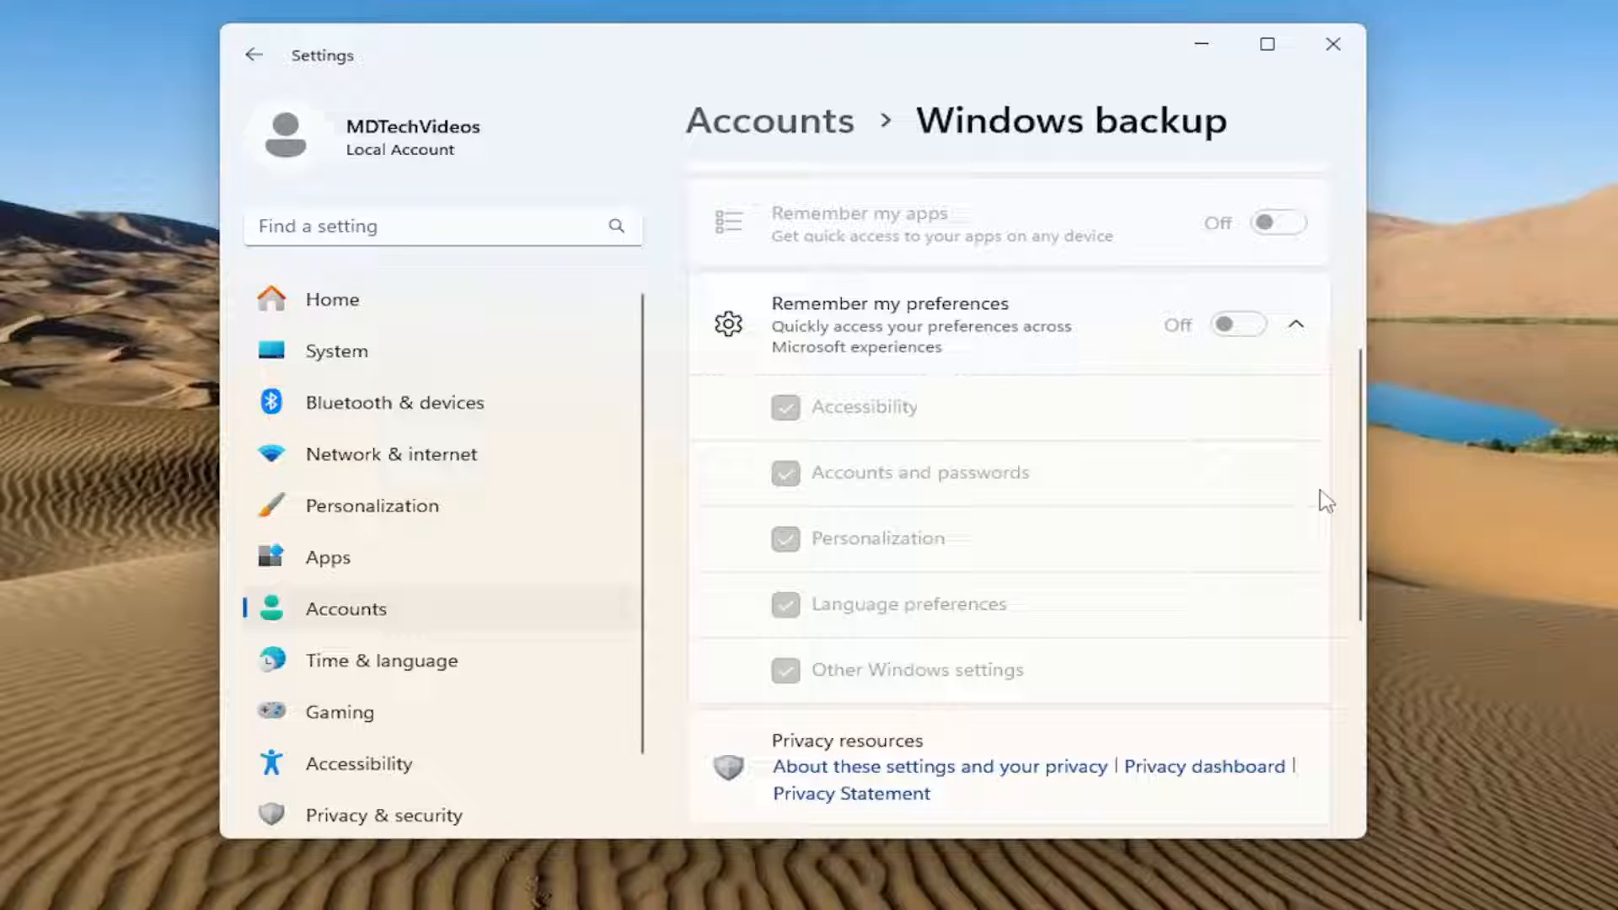
mouse_move(1156, 554)
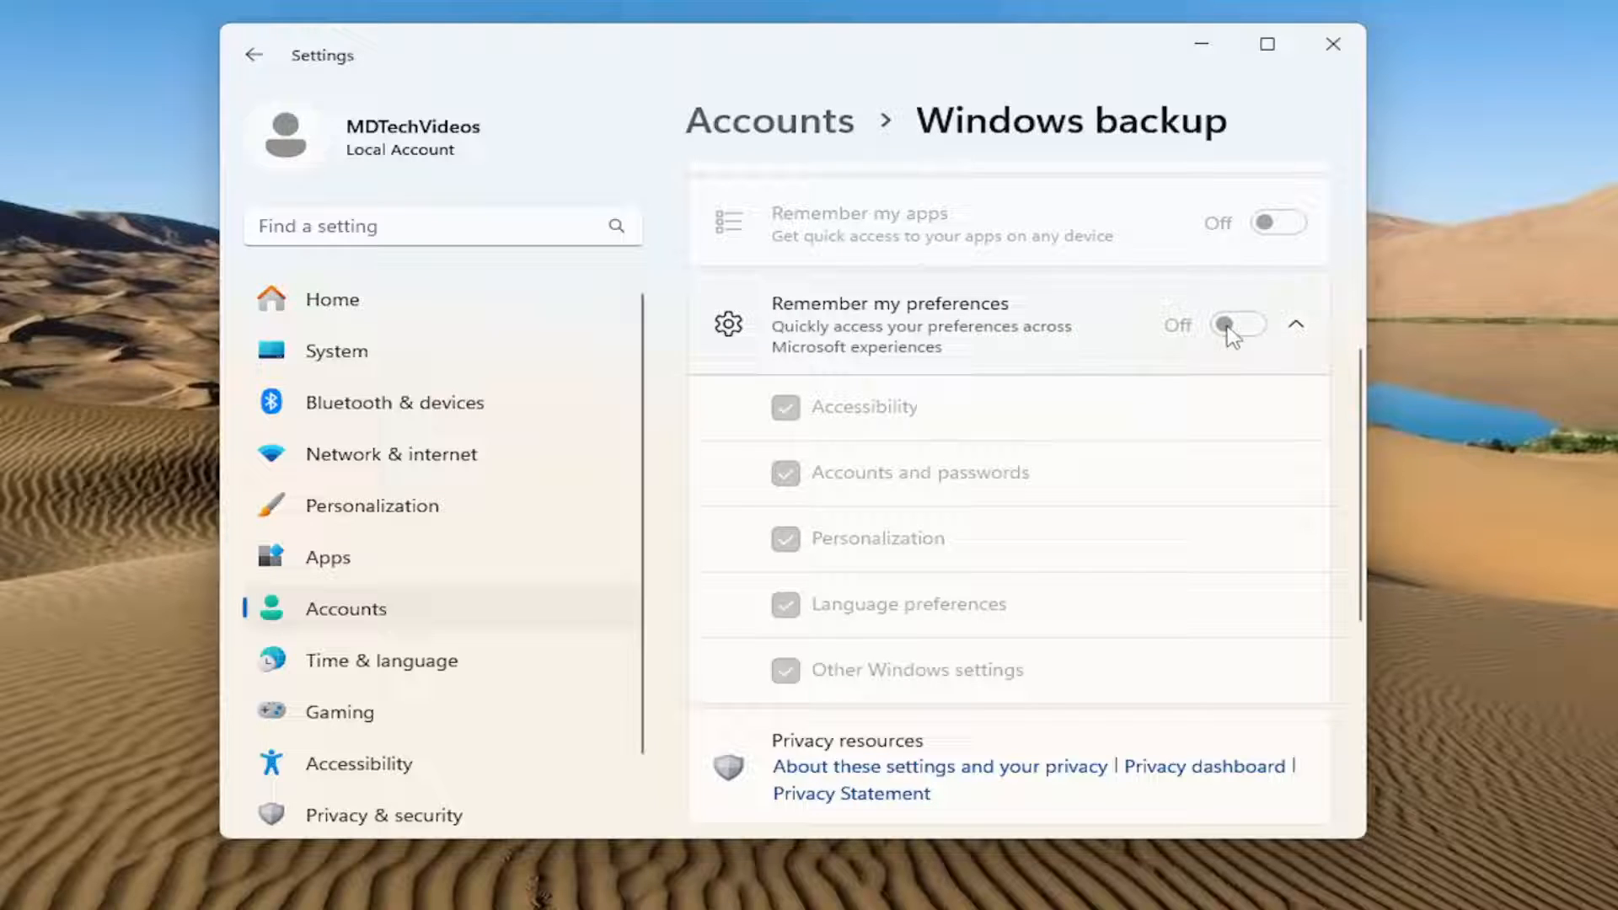
mouse_move(1257, 364)
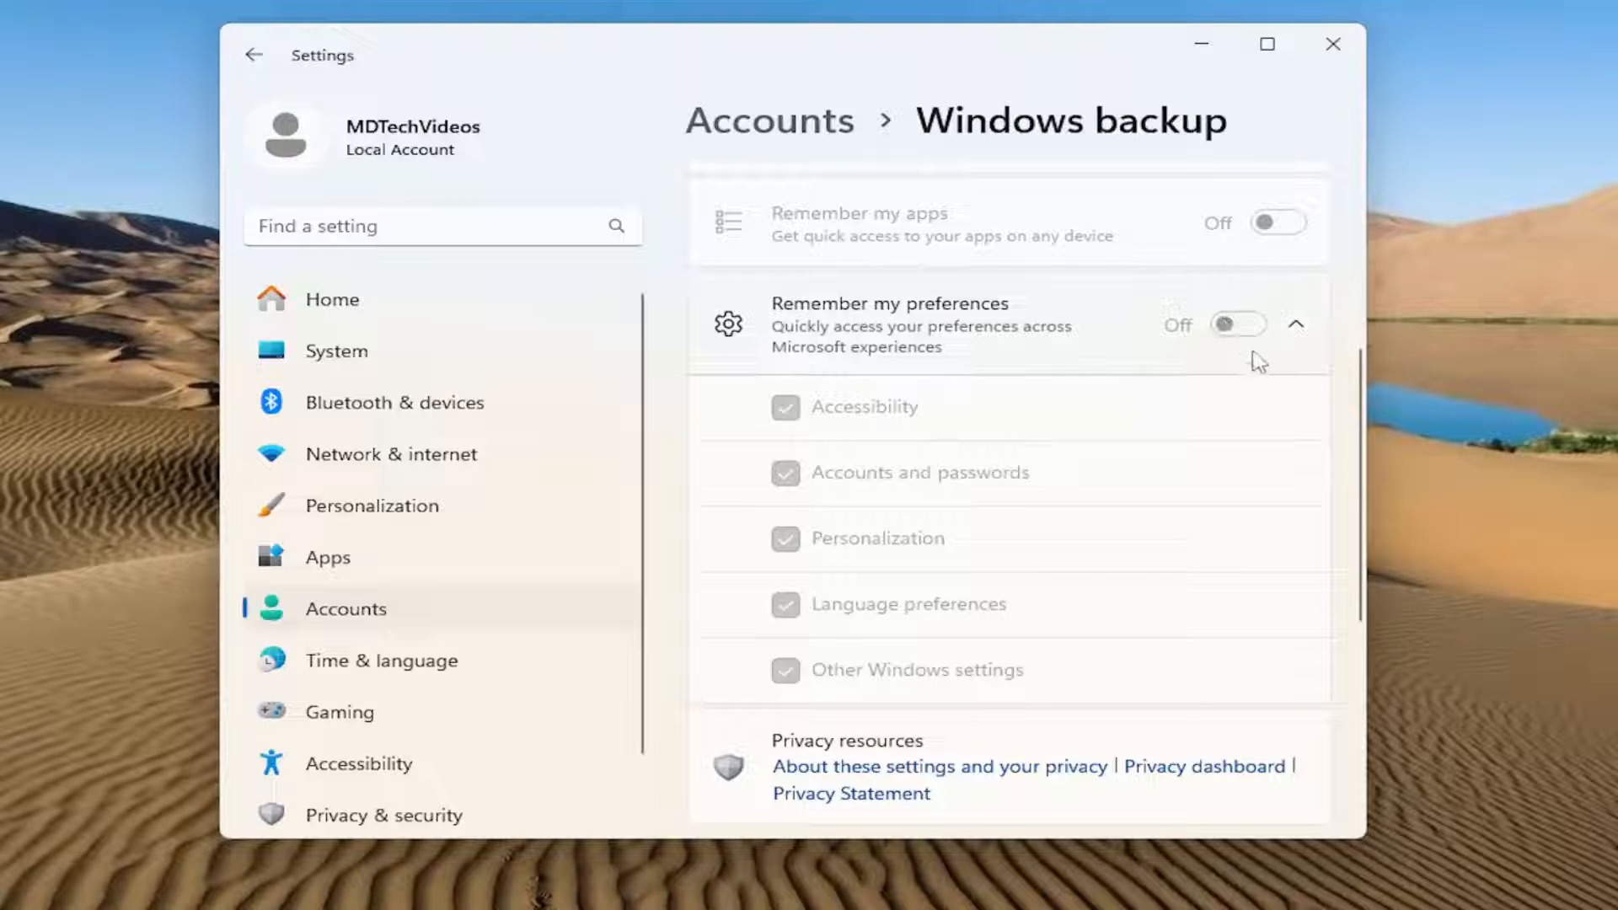
mouse_move(1044, 426)
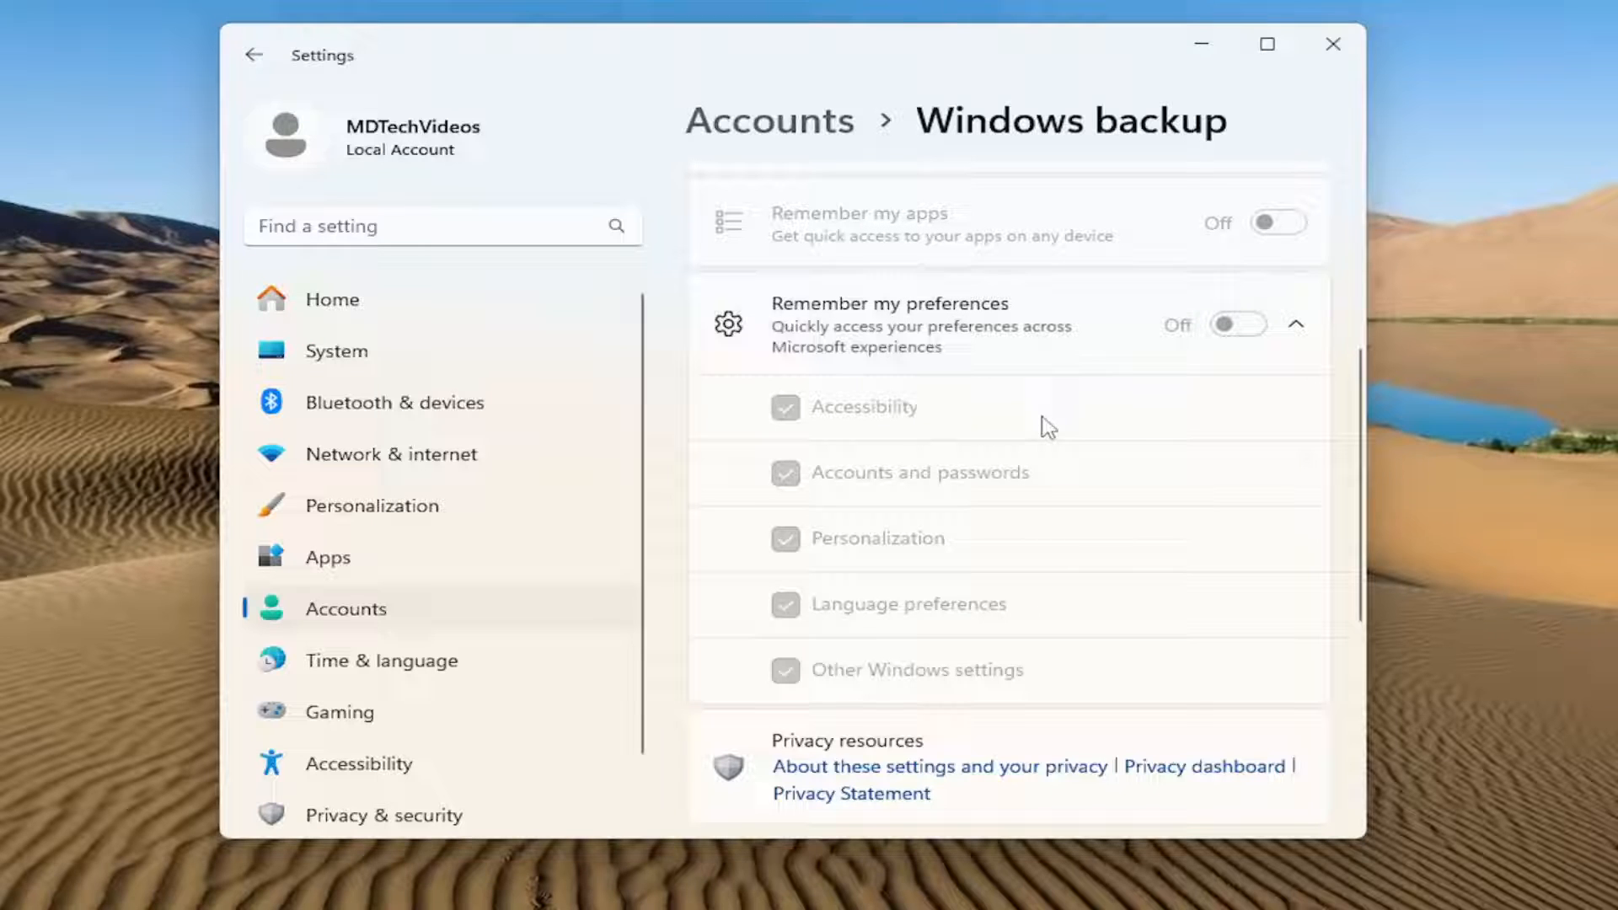
mouse_move(1204, 456)
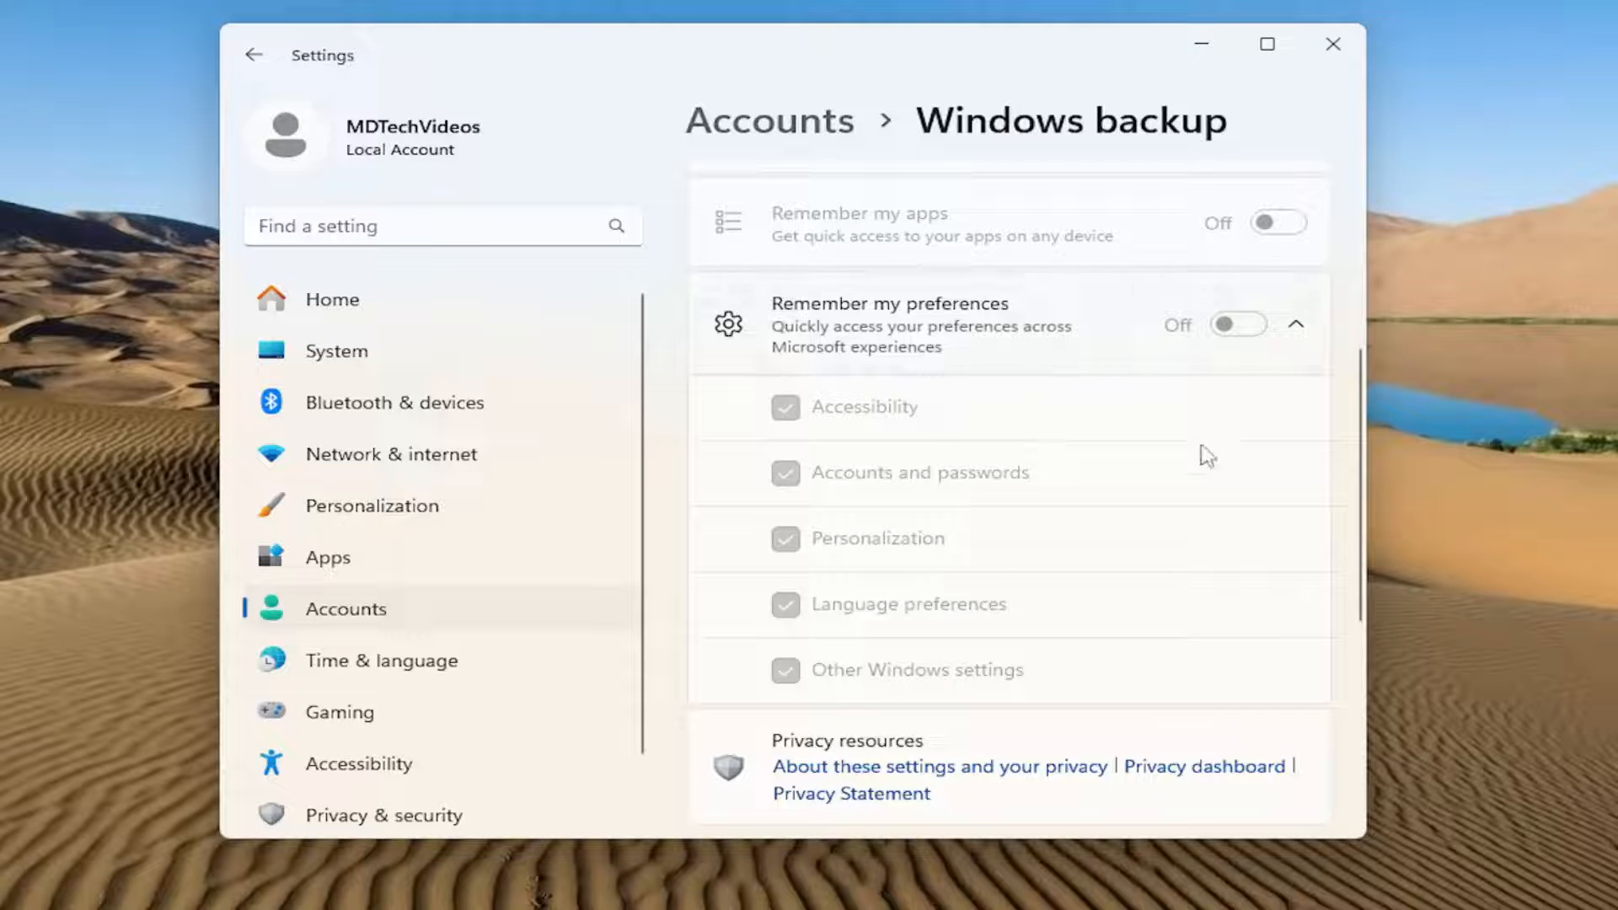
mouse_move(1021, 300)
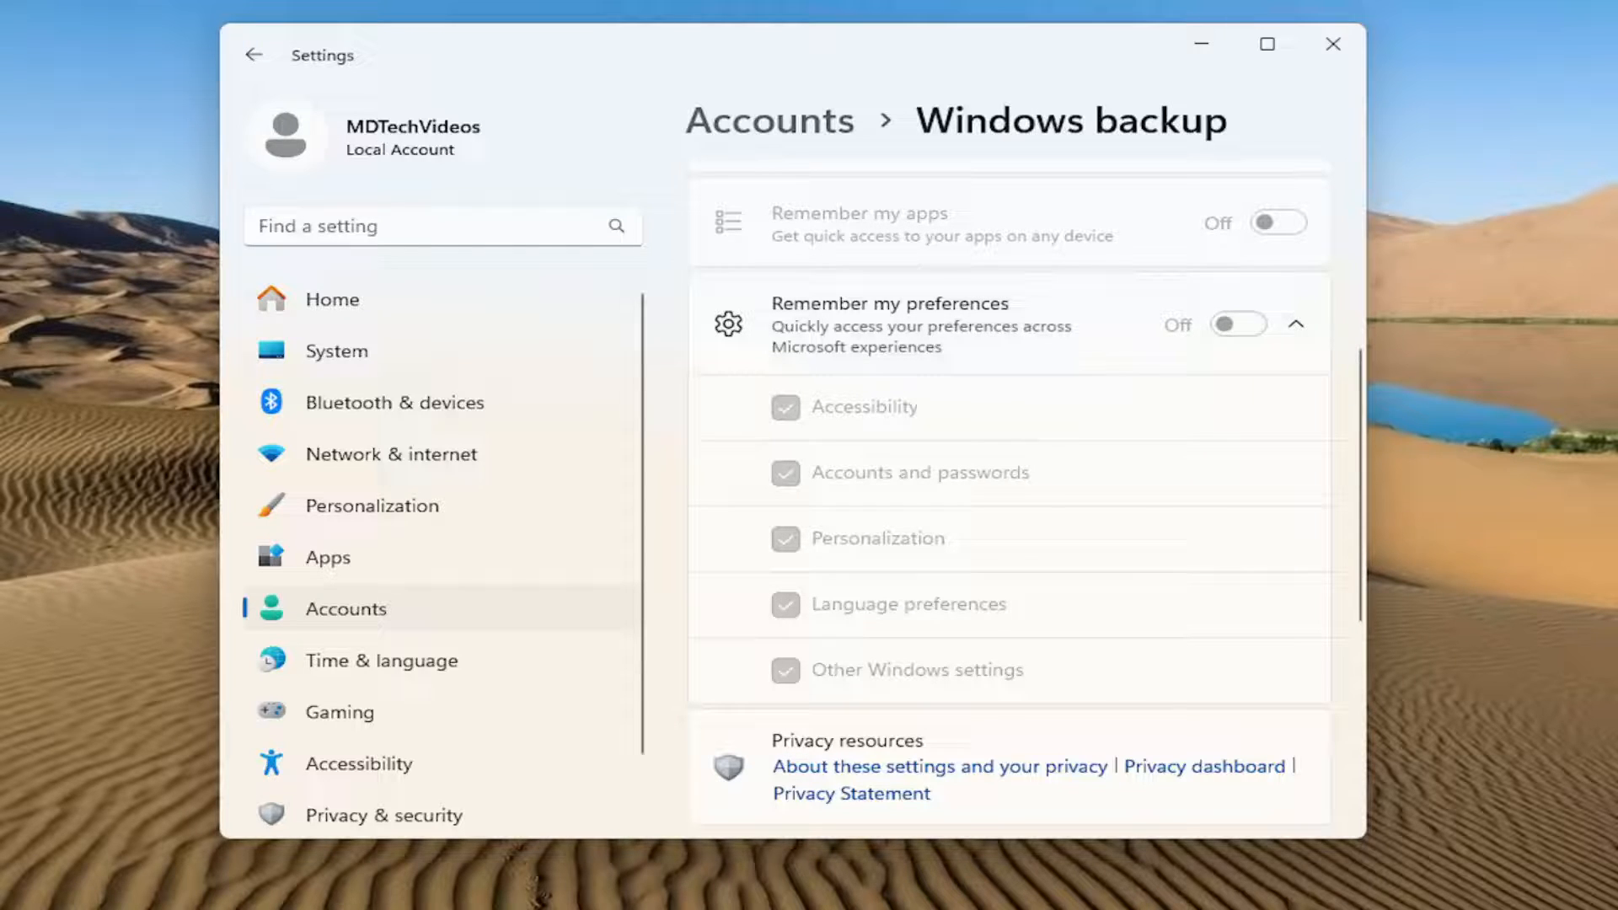
mouse_move(753, 328)
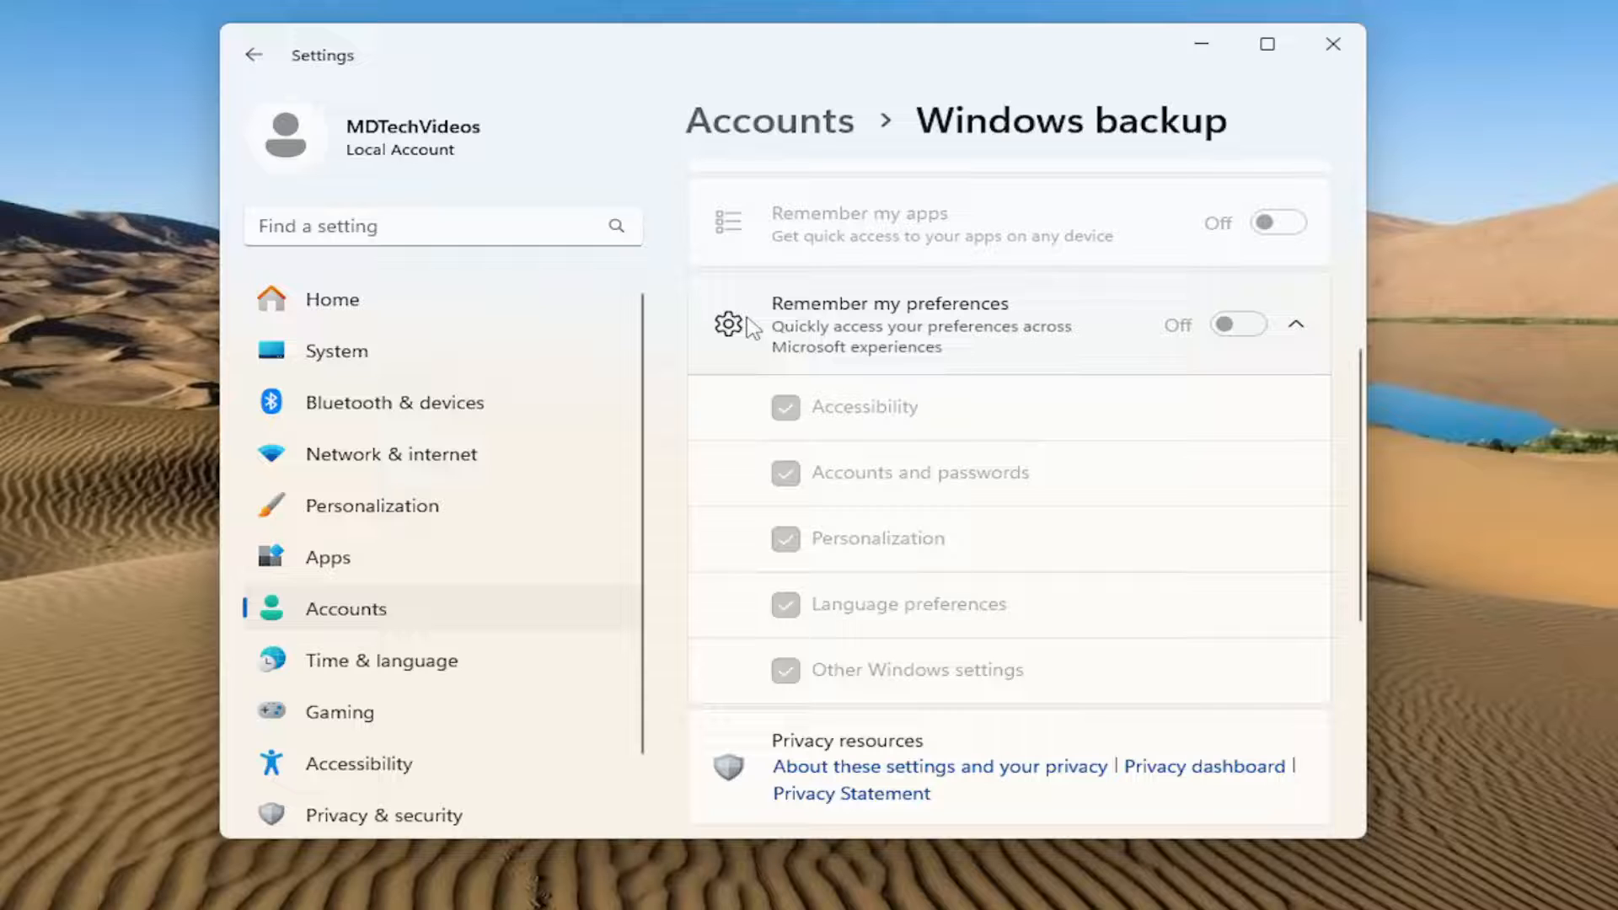
mouse_move(751, 312)
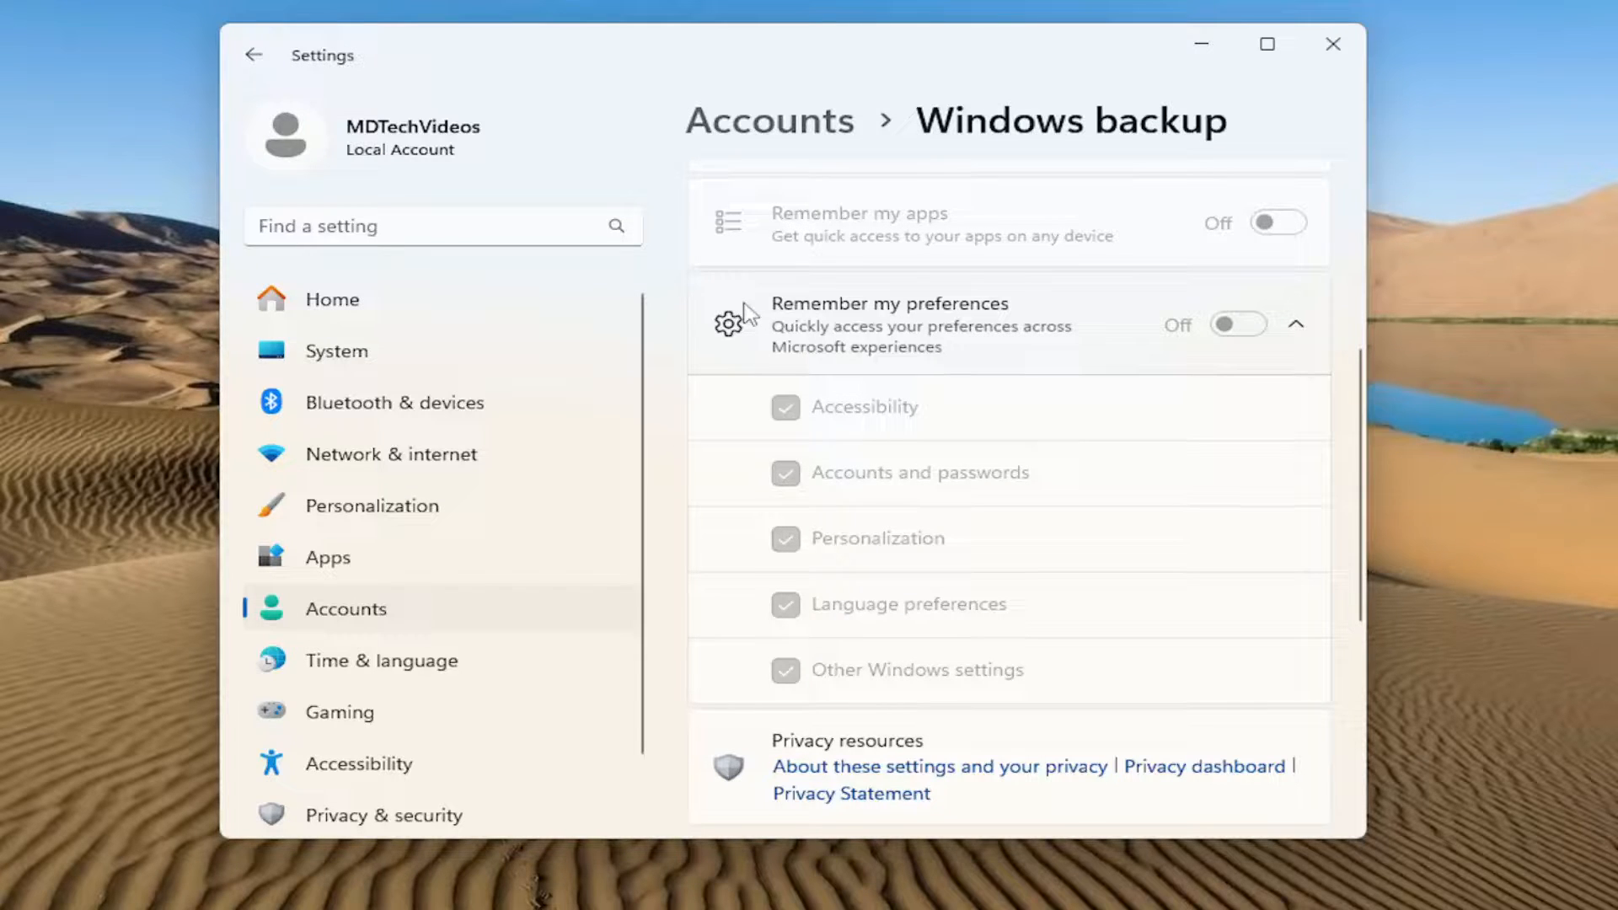
mouse_move(836, 201)
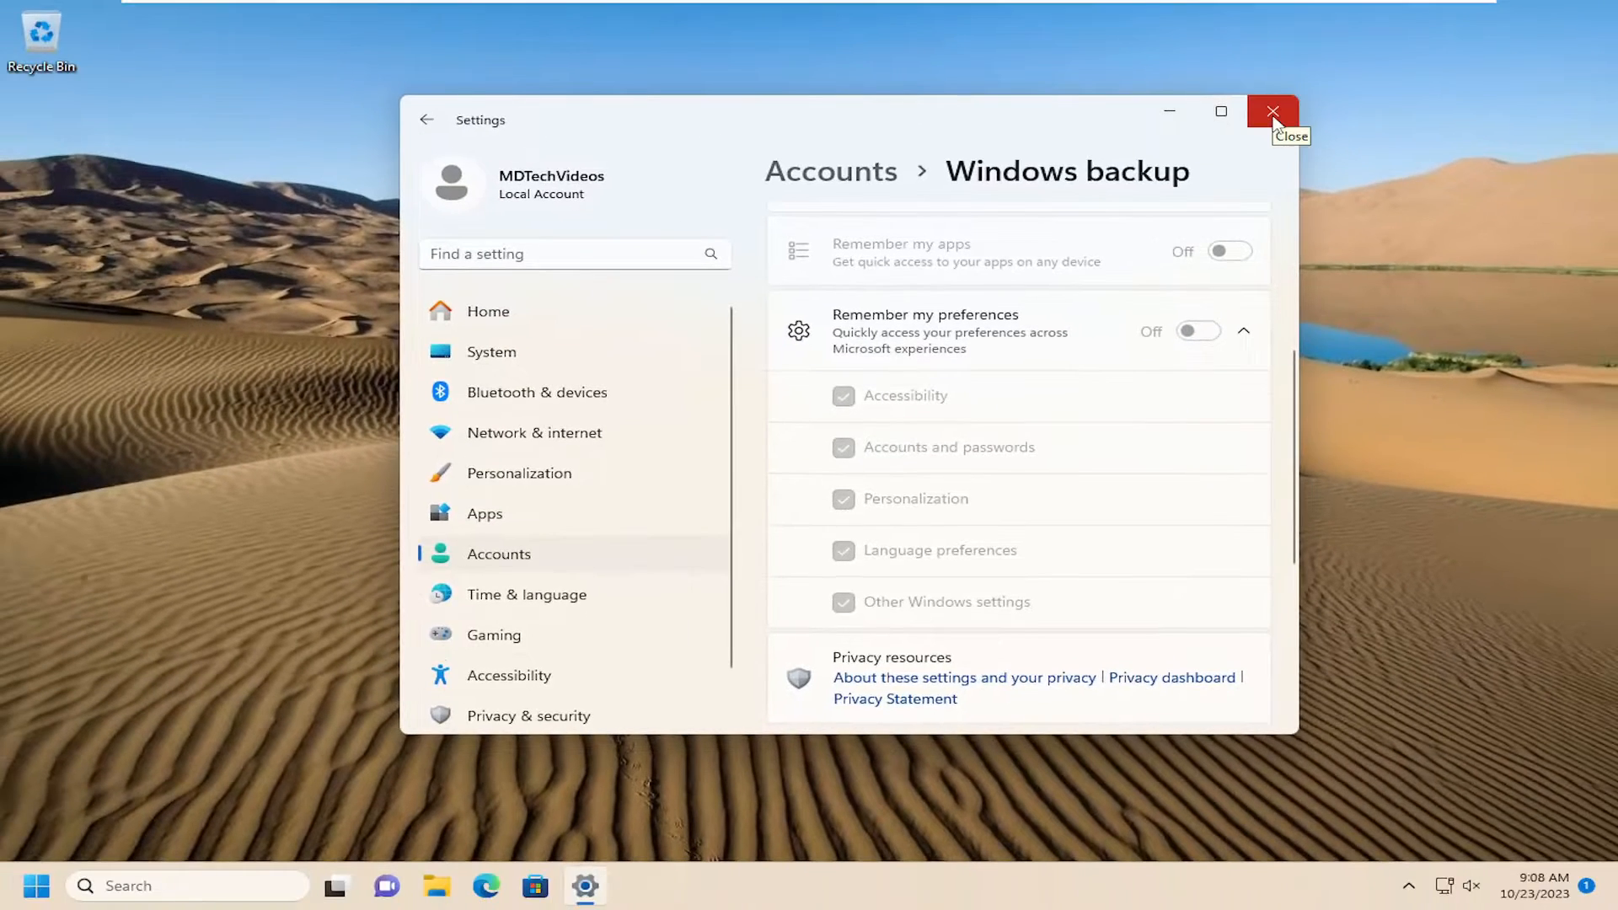
Close the Settings window, leaving Remember my preferences off and the desktop showing
click(1272, 111)
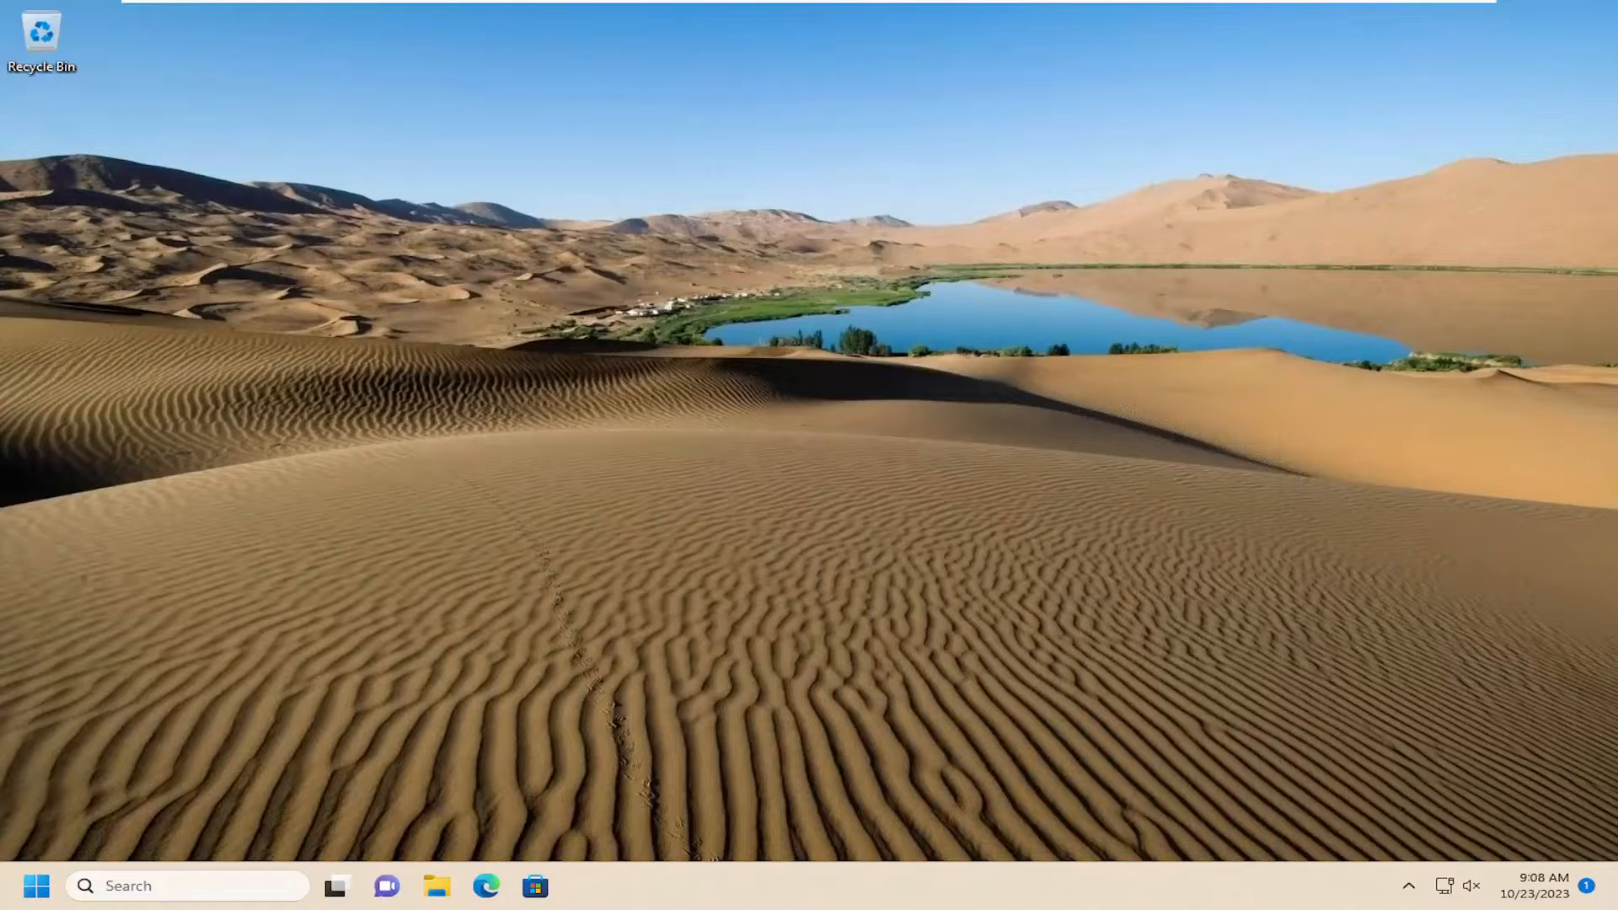